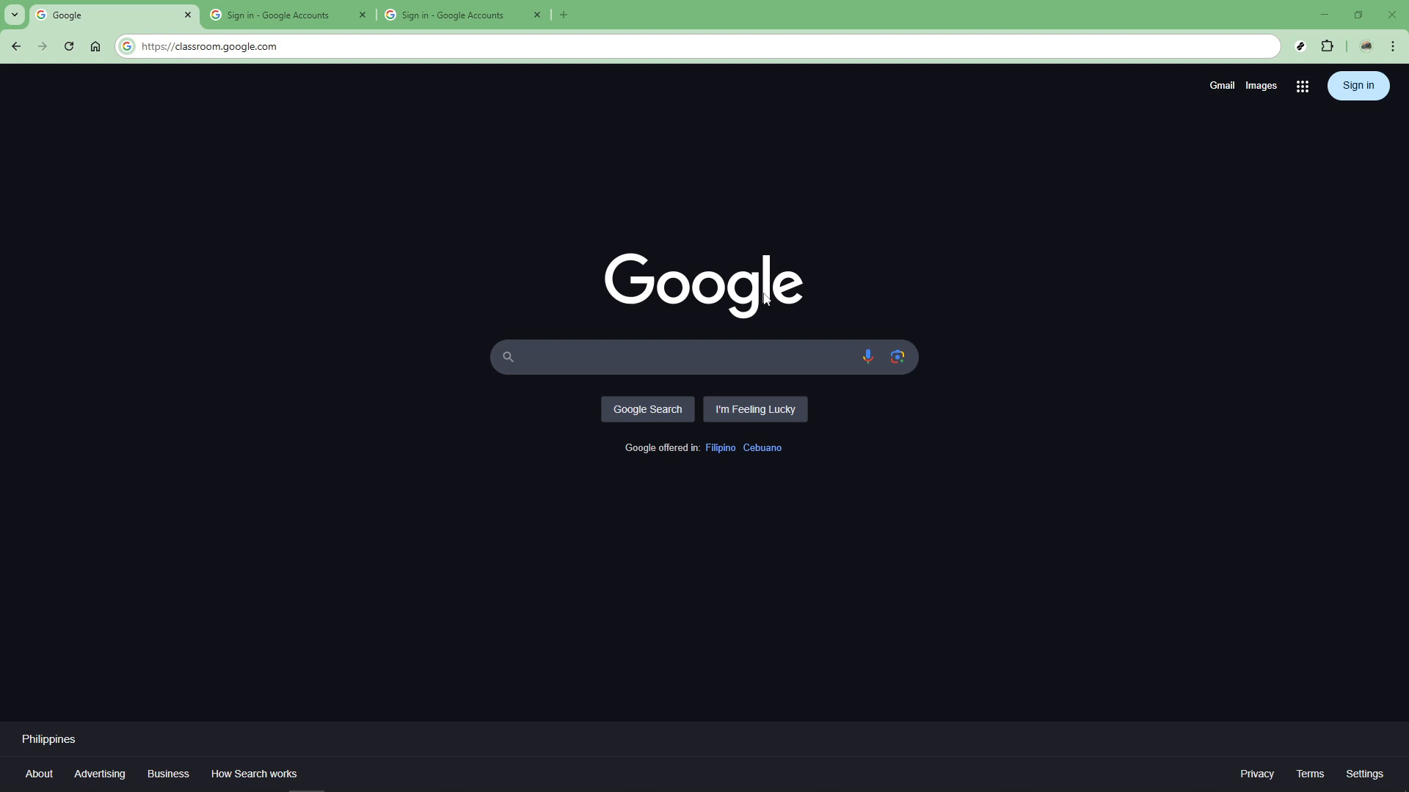
mouse_move(353, 81)
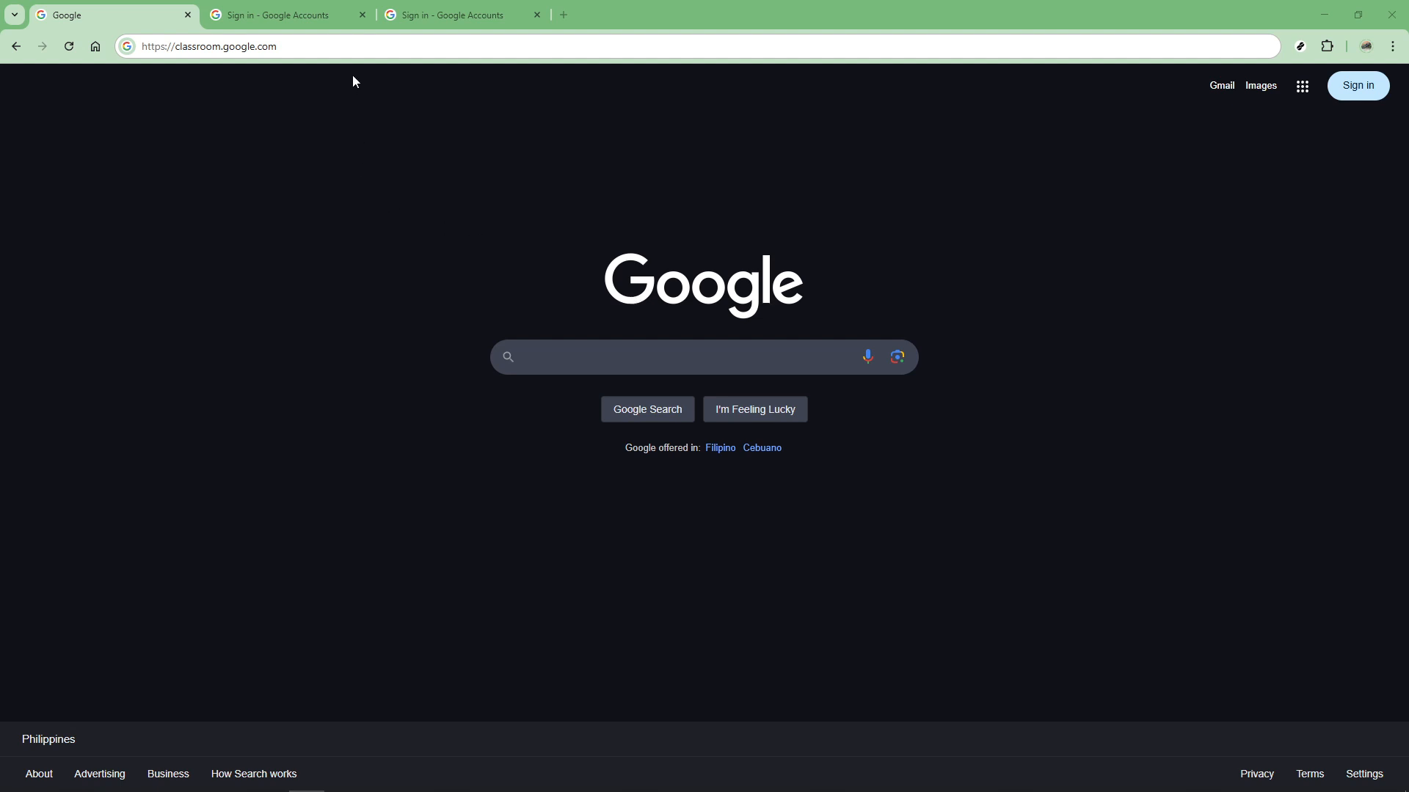
Switch to the second 'Sign in – Google Accounts' tab with the school email entered
click(359, 46)
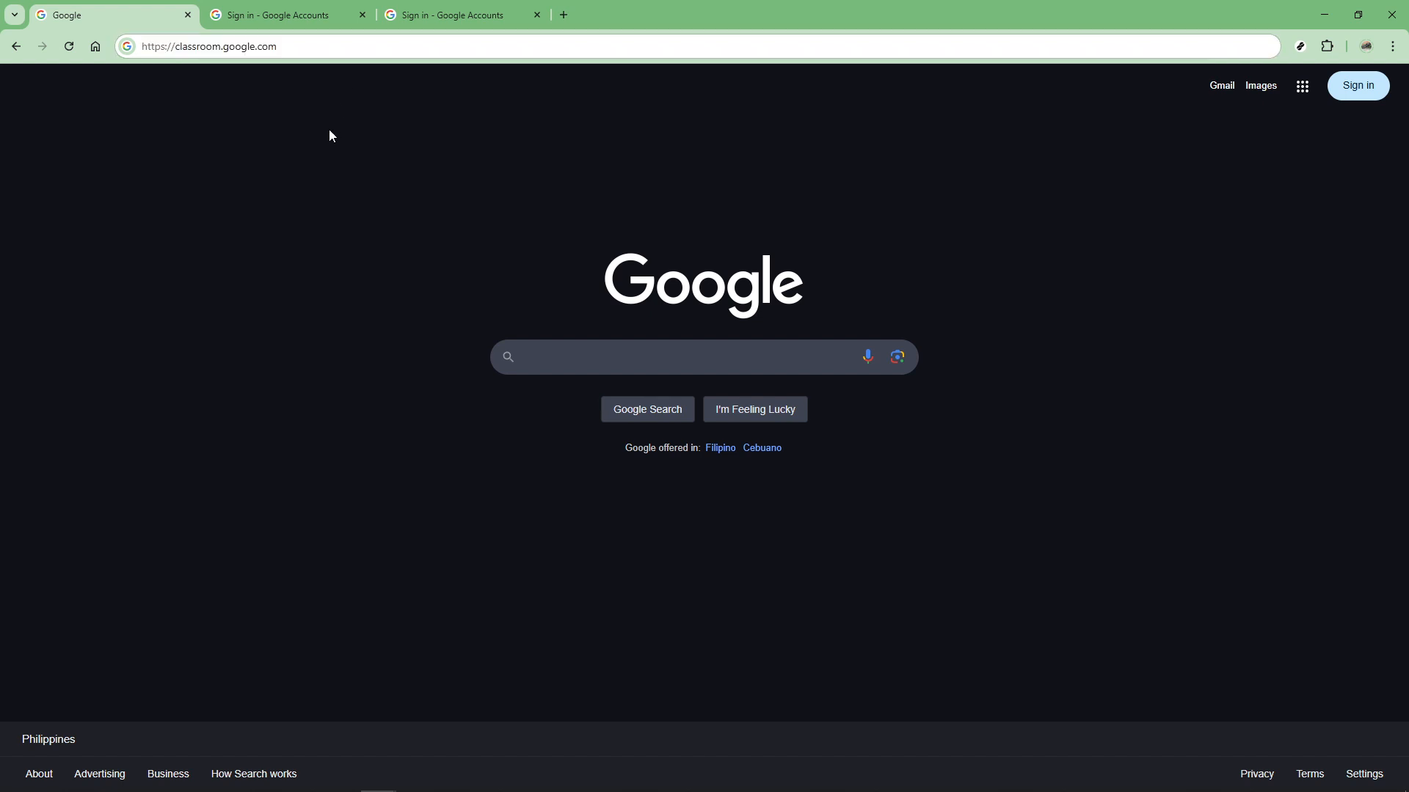
click(285, 15)
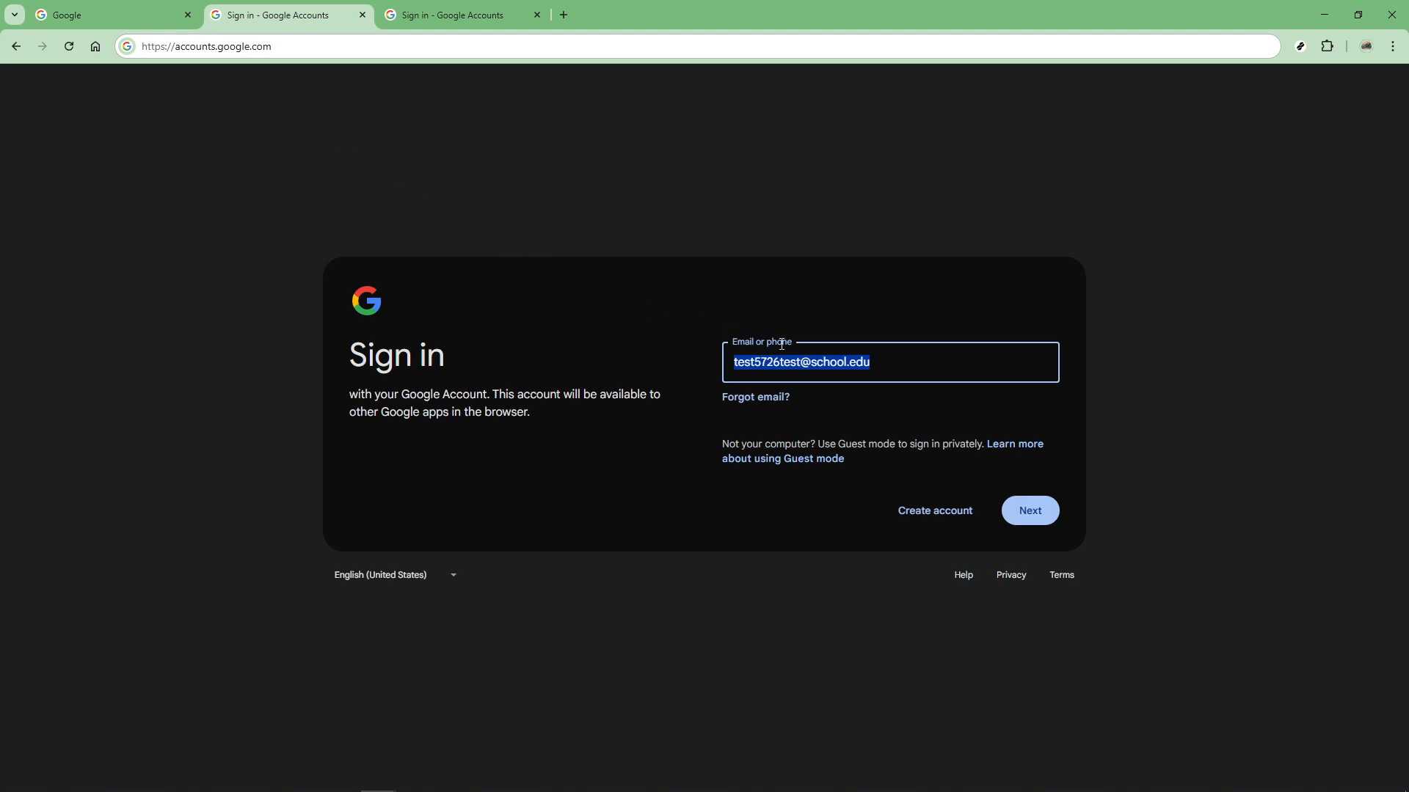
Continue past the email step and submit the account password to sign in
click(892, 364)
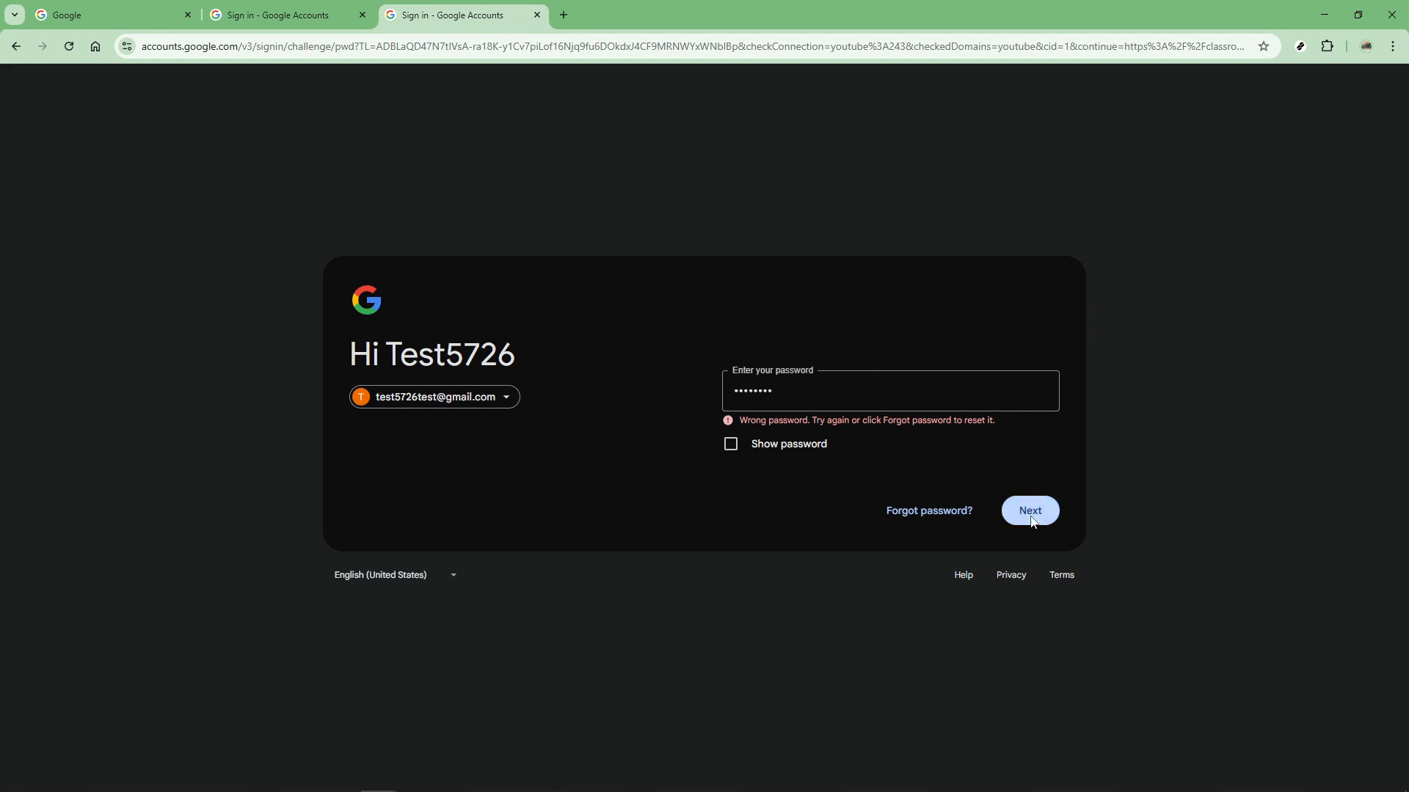
click(1028, 510)
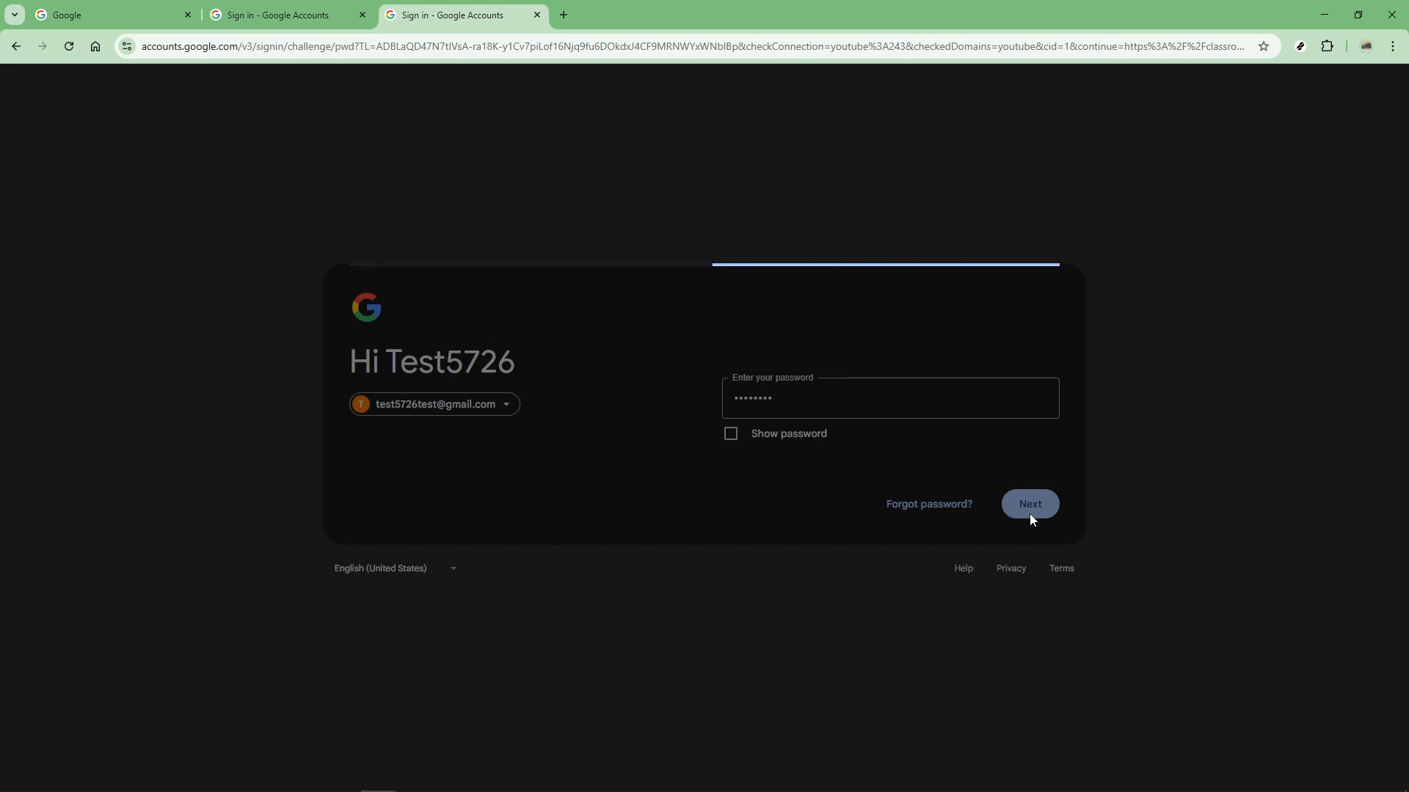
Accept the new Chrome profile for the account, turn on sync, and finish customizing
click(1029, 504)
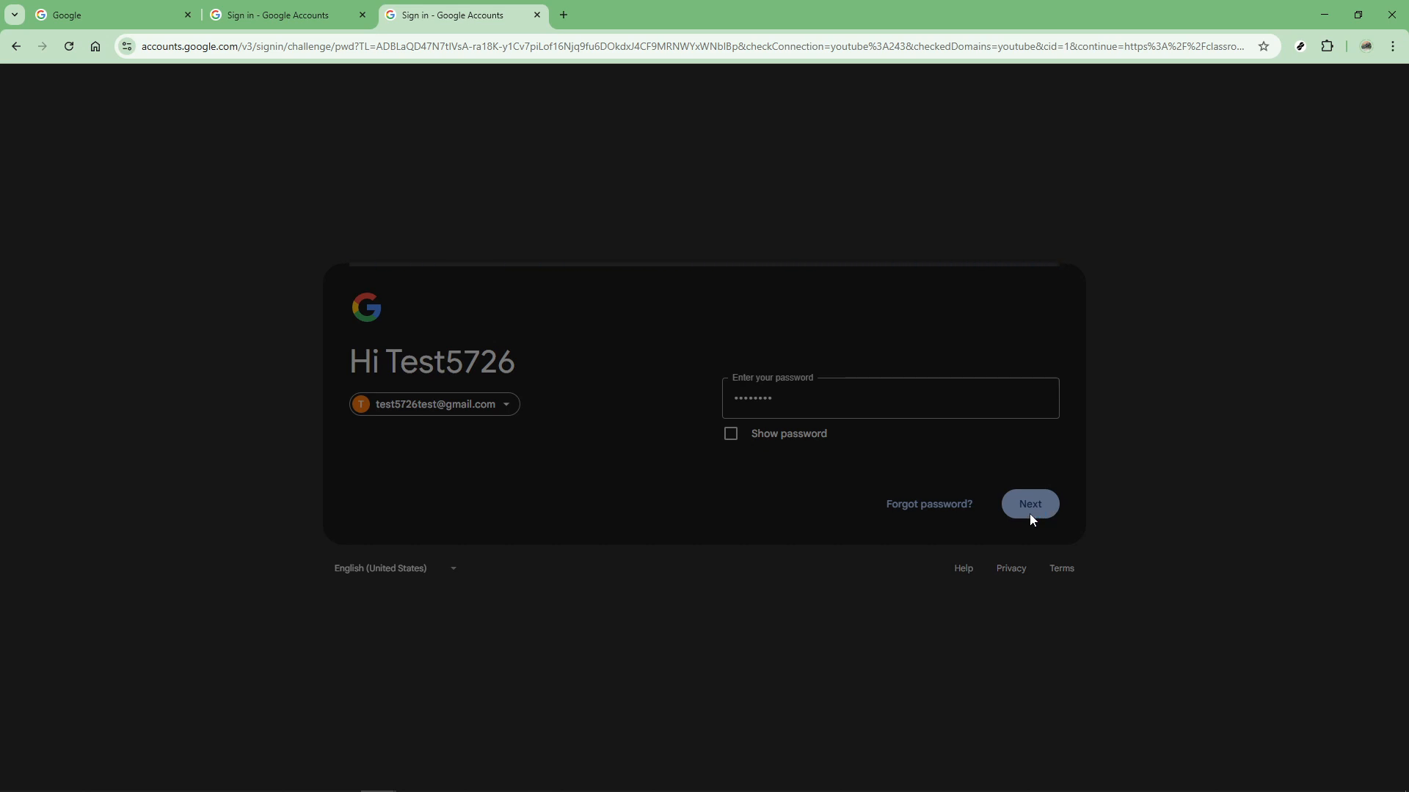
click(1029, 504)
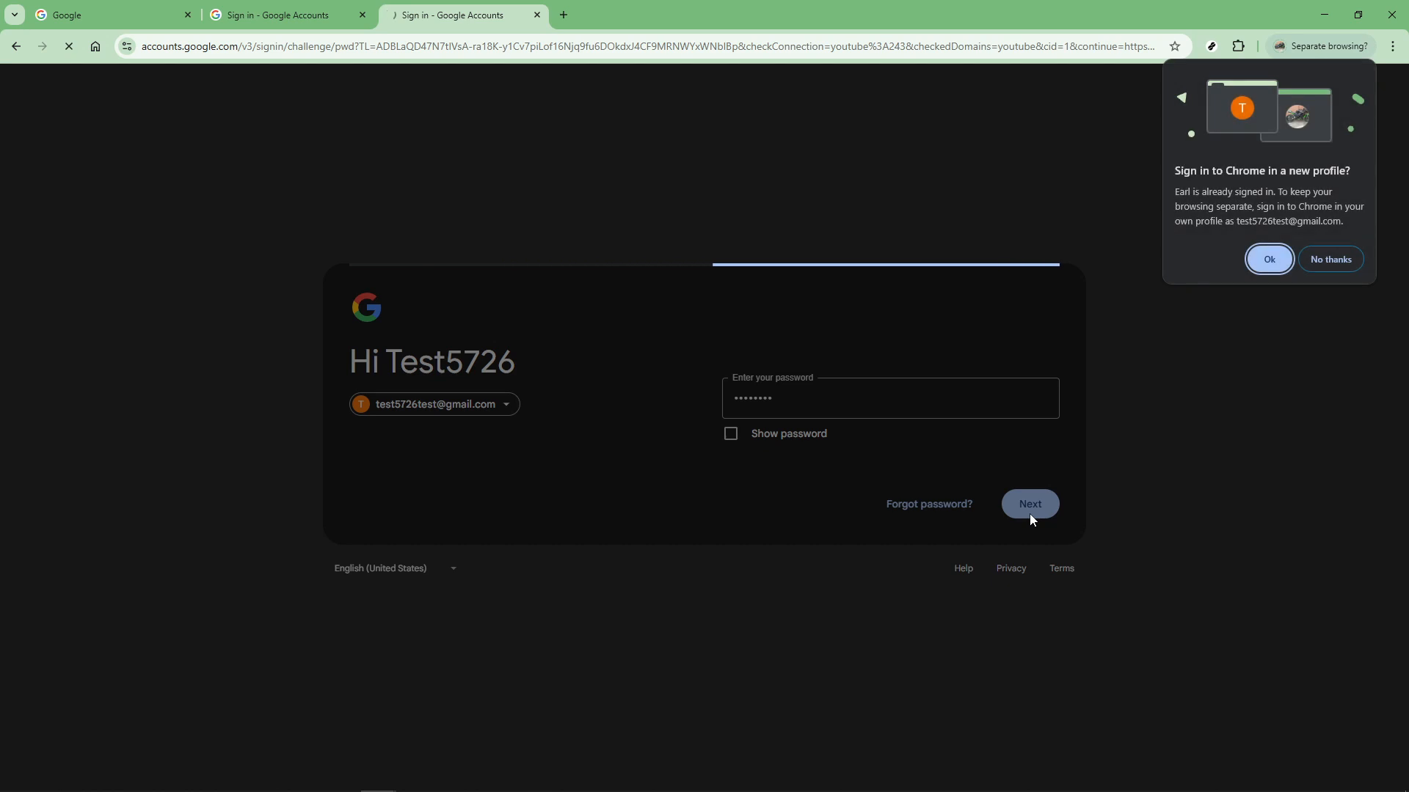
click(1028, 504)
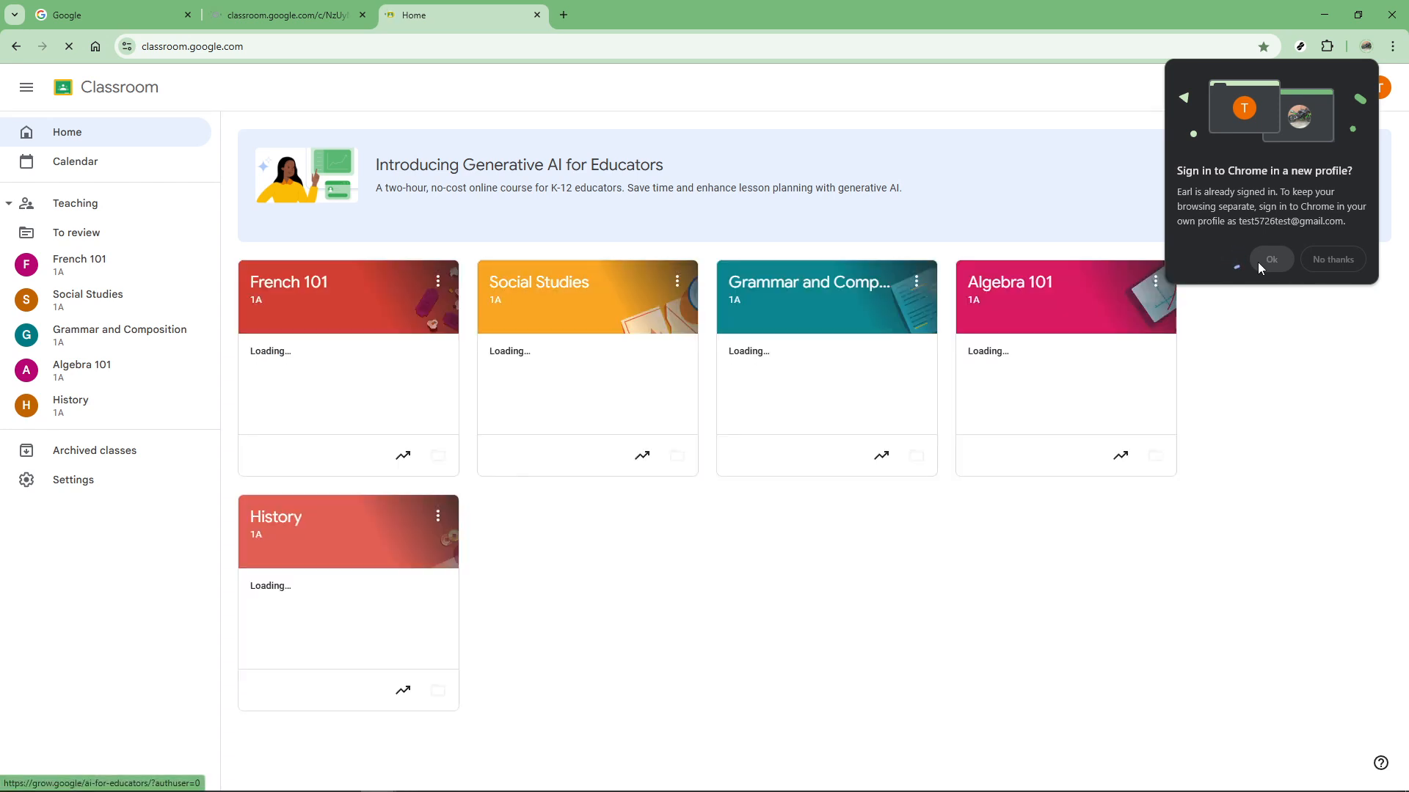
click(1270, 259)
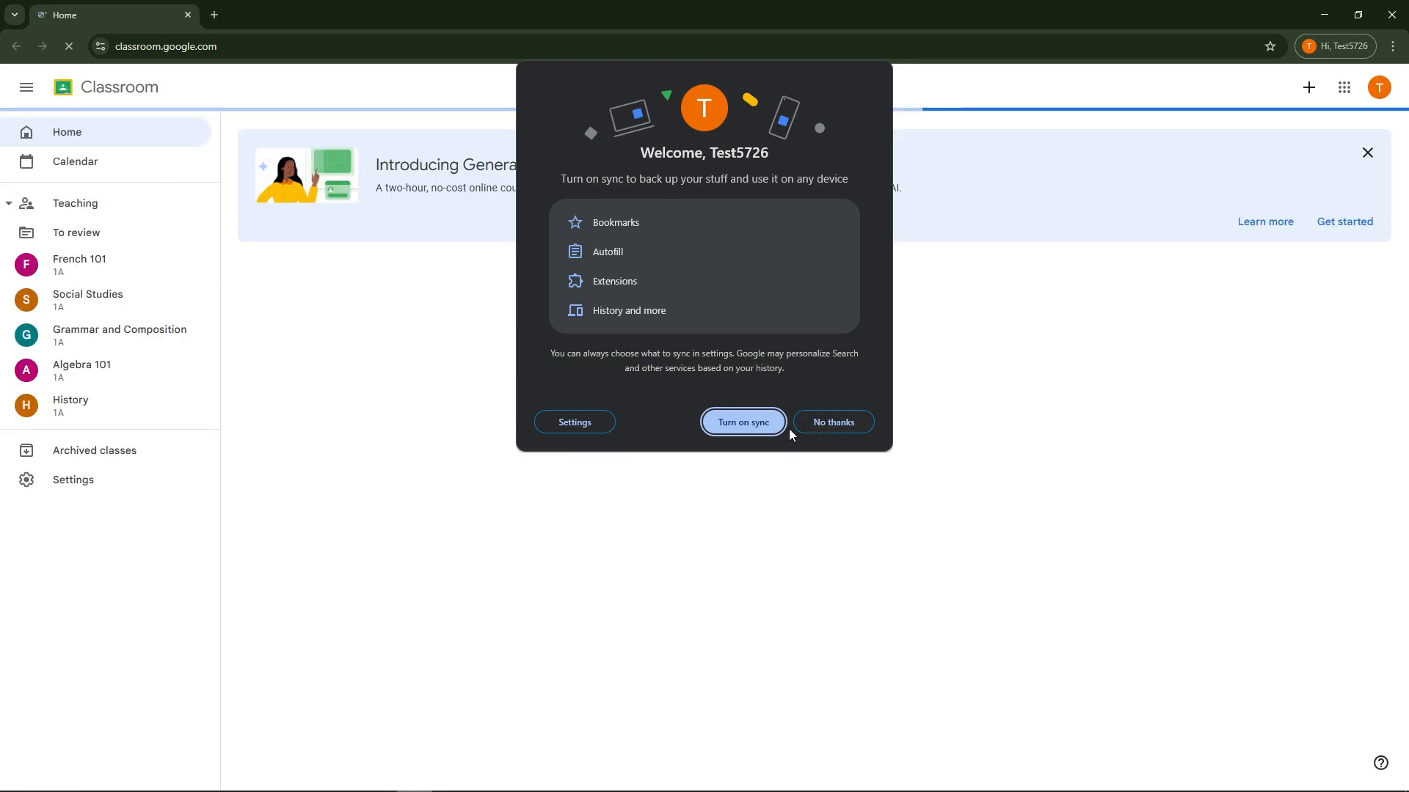
click(741, 422)
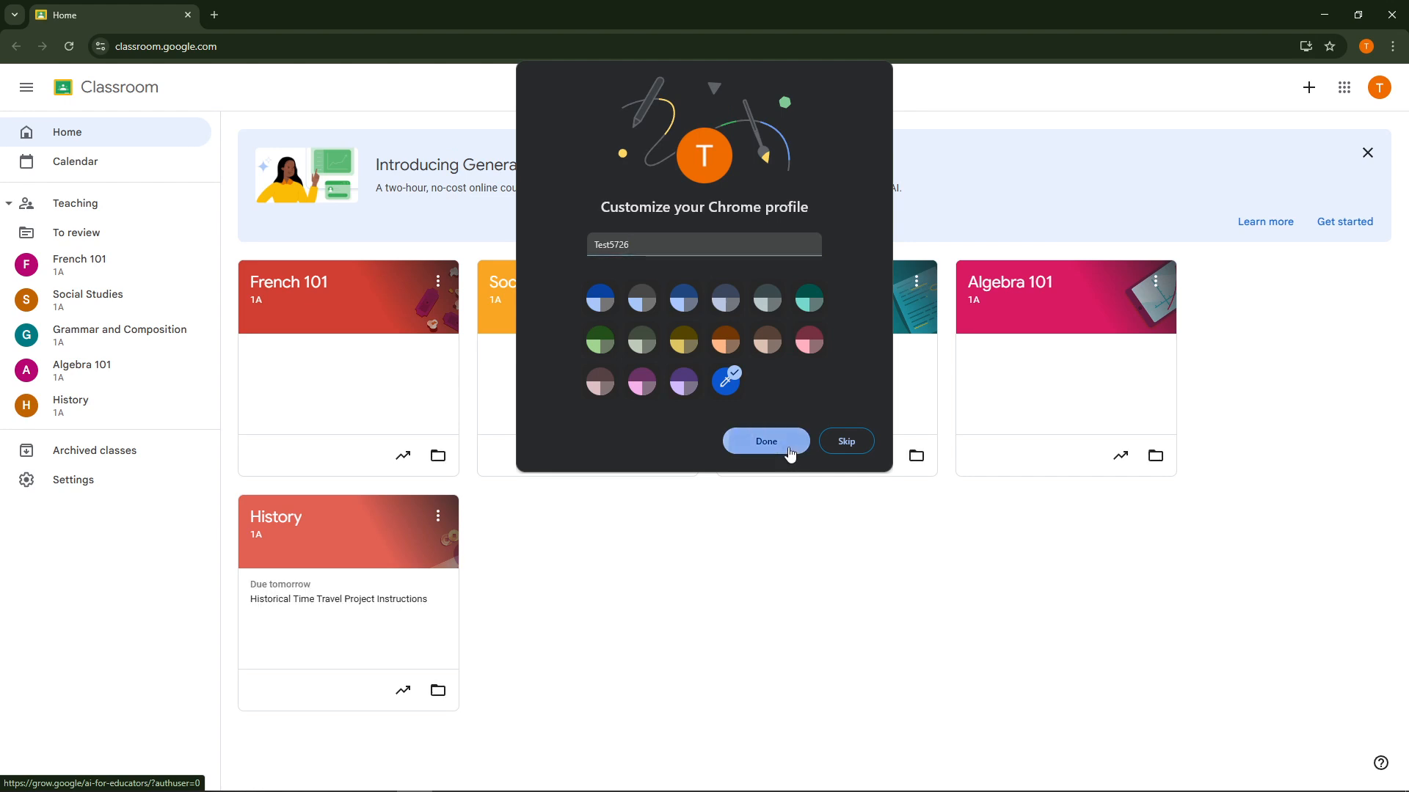
click(765, 441)
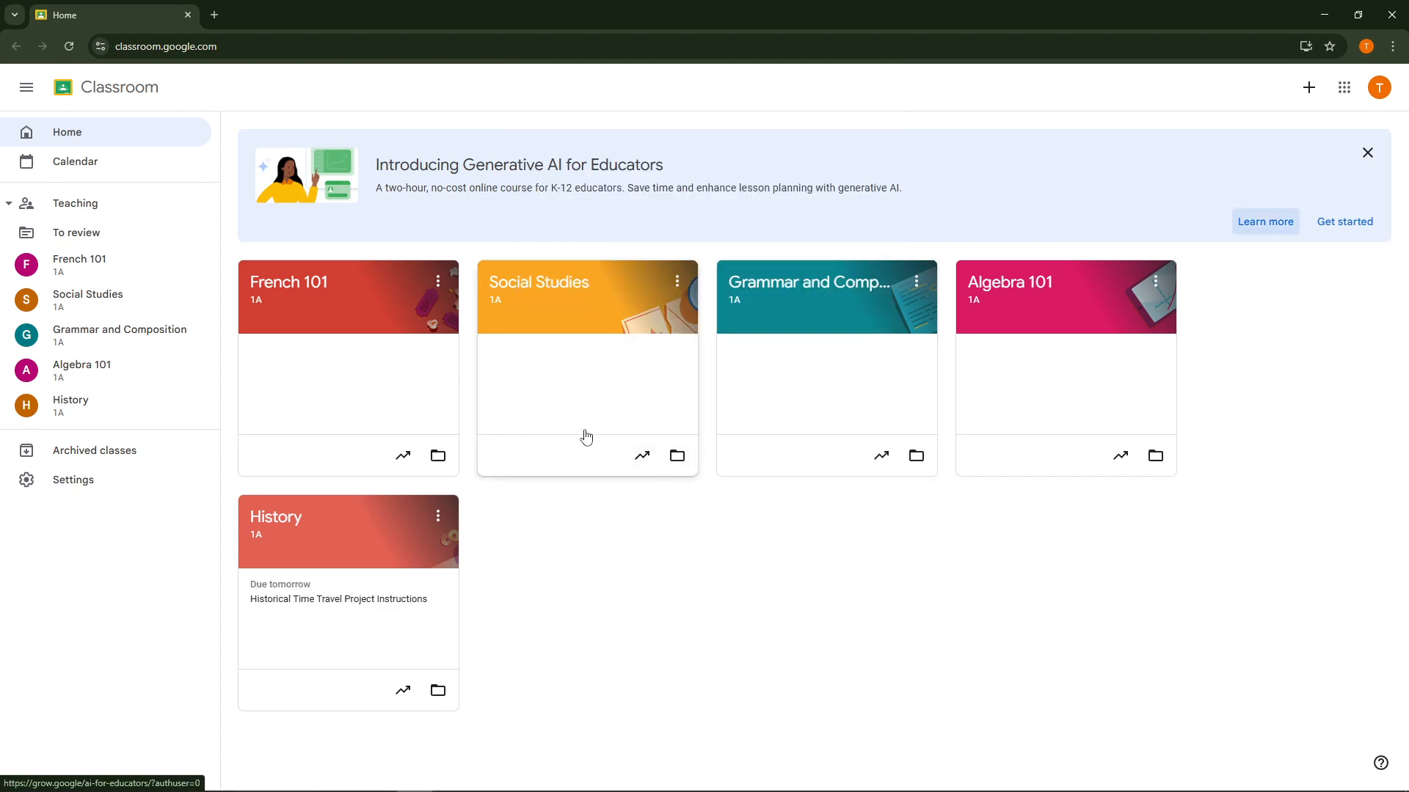
mouse_move(418, 389)
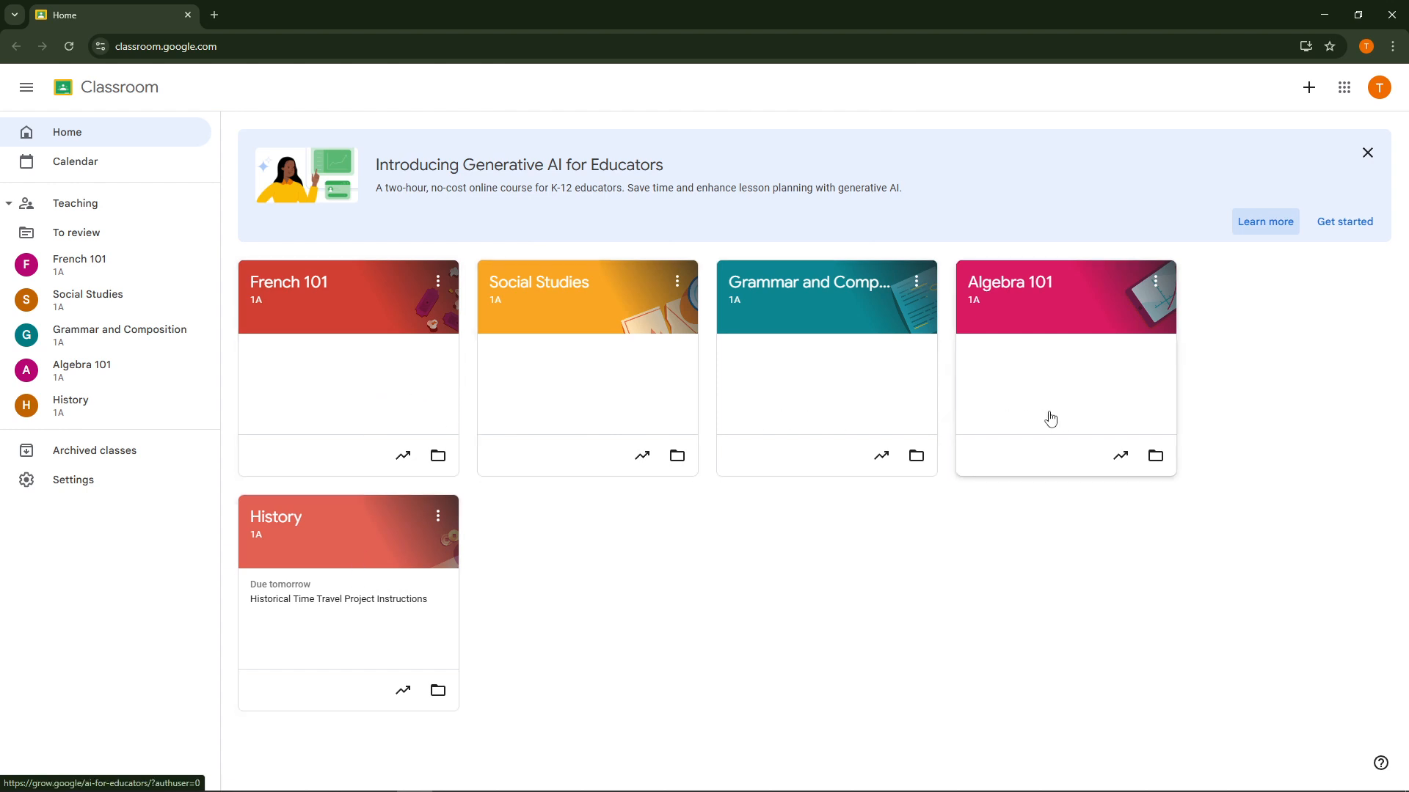
mouse_move(397, 429)
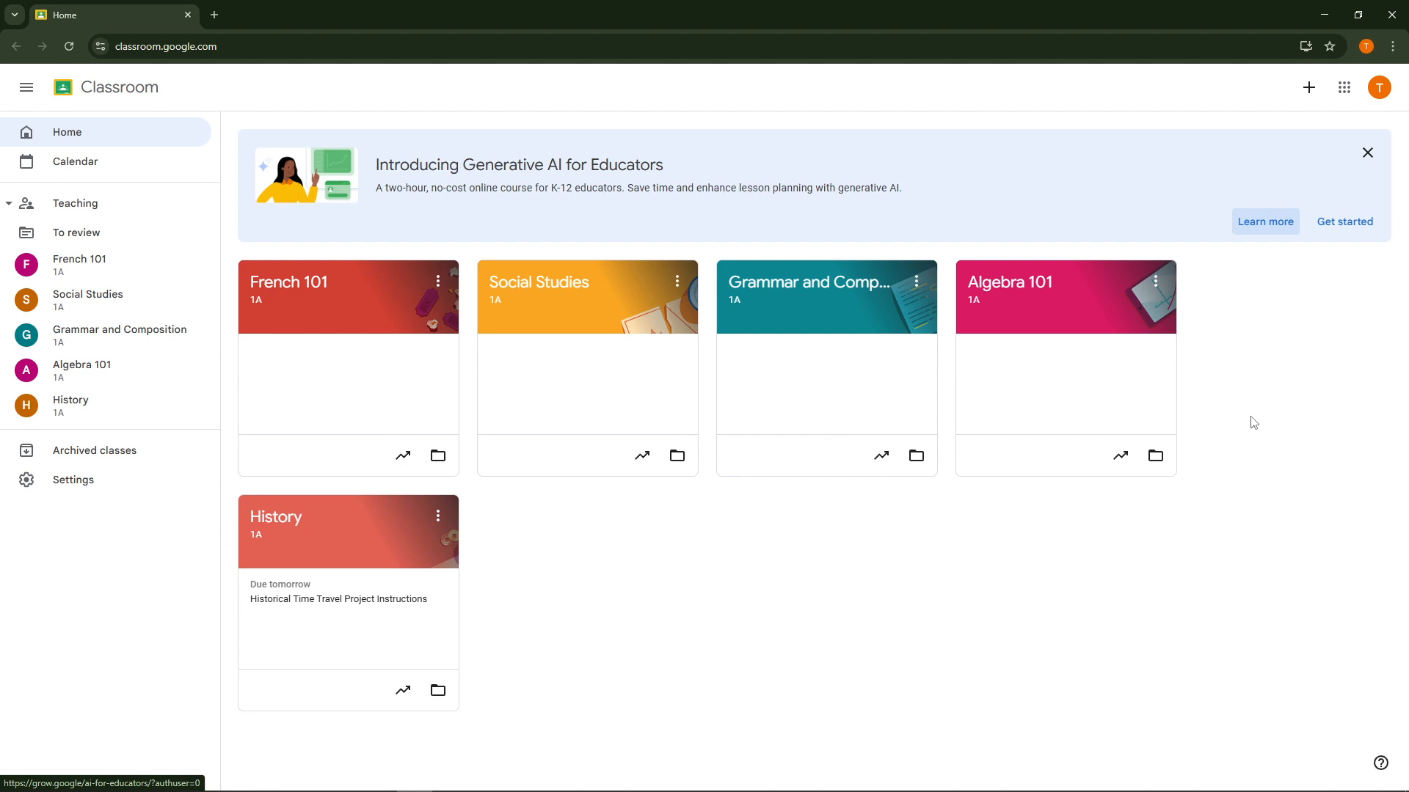
mouse_move(1249, 423)
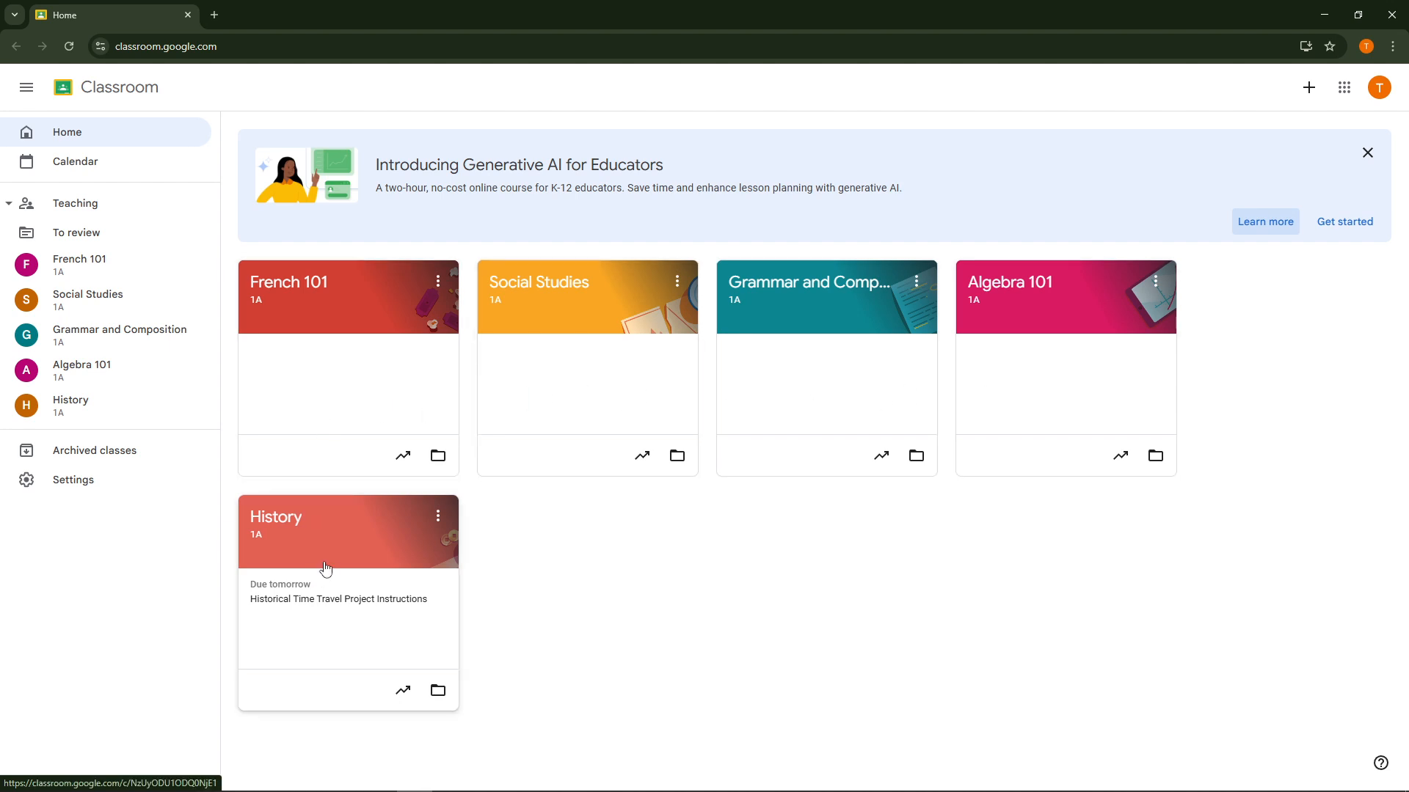
mouse_move(1171, 360)
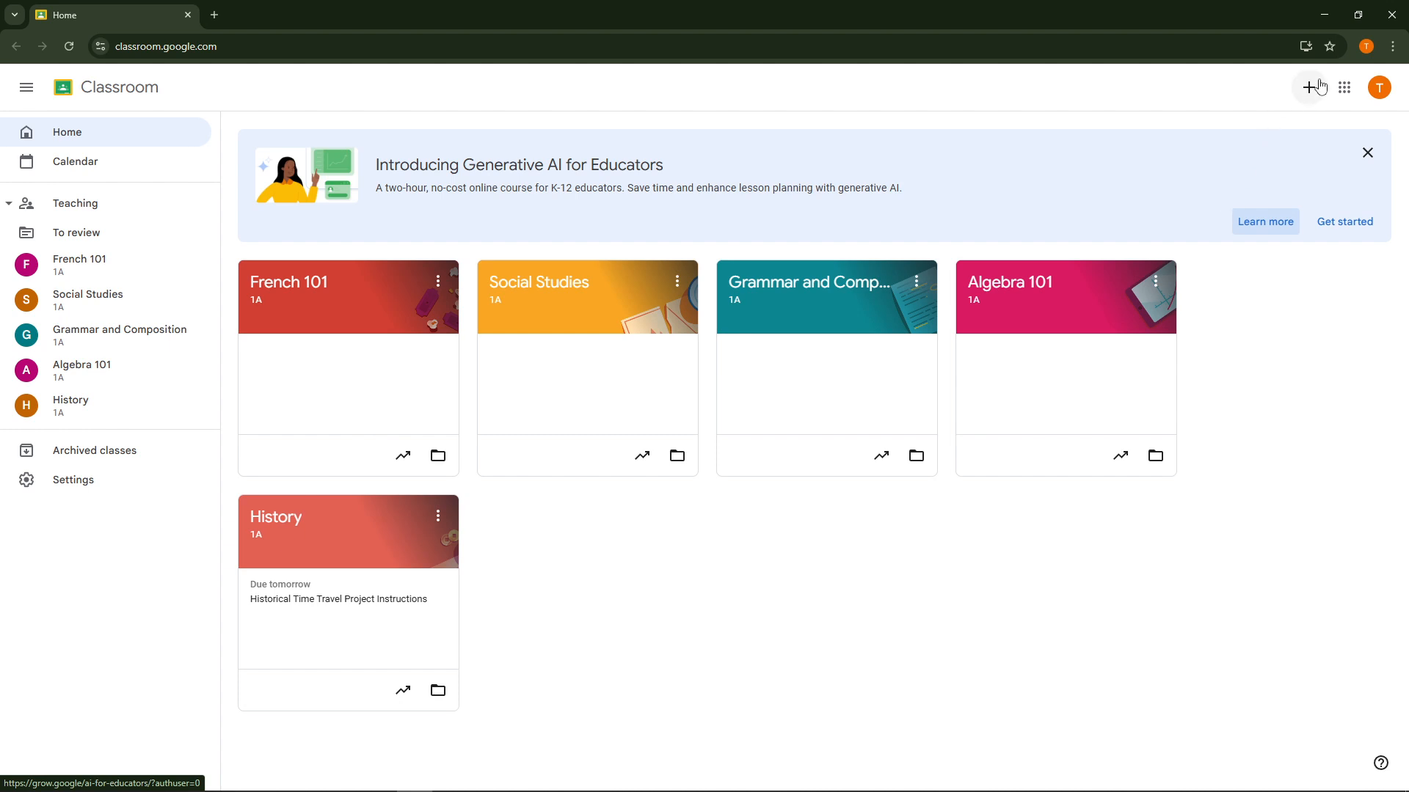
mouse_move(1308, 87)
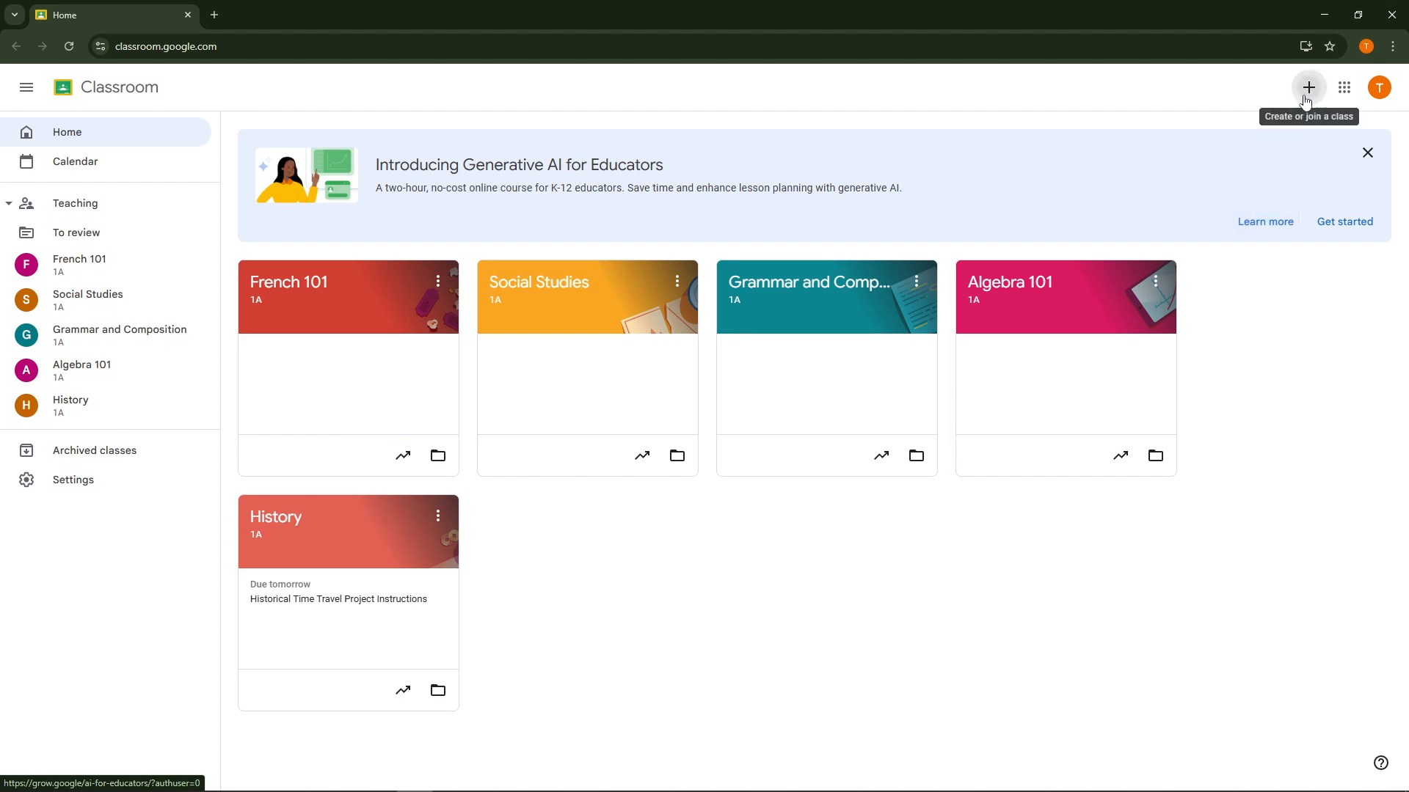
From the + menu at top right, choose Join class
click(1309, 87)
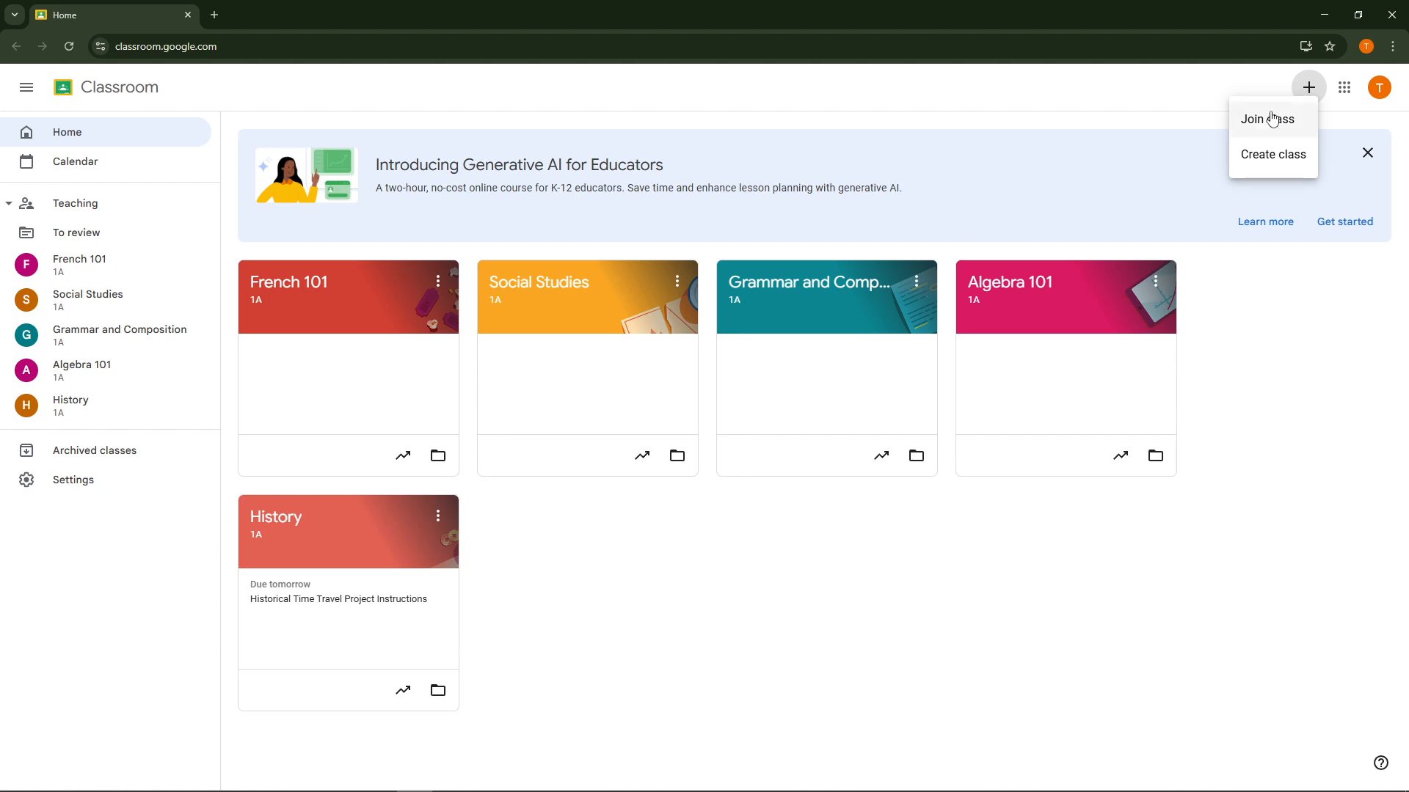
mouse_move(1271, 125)
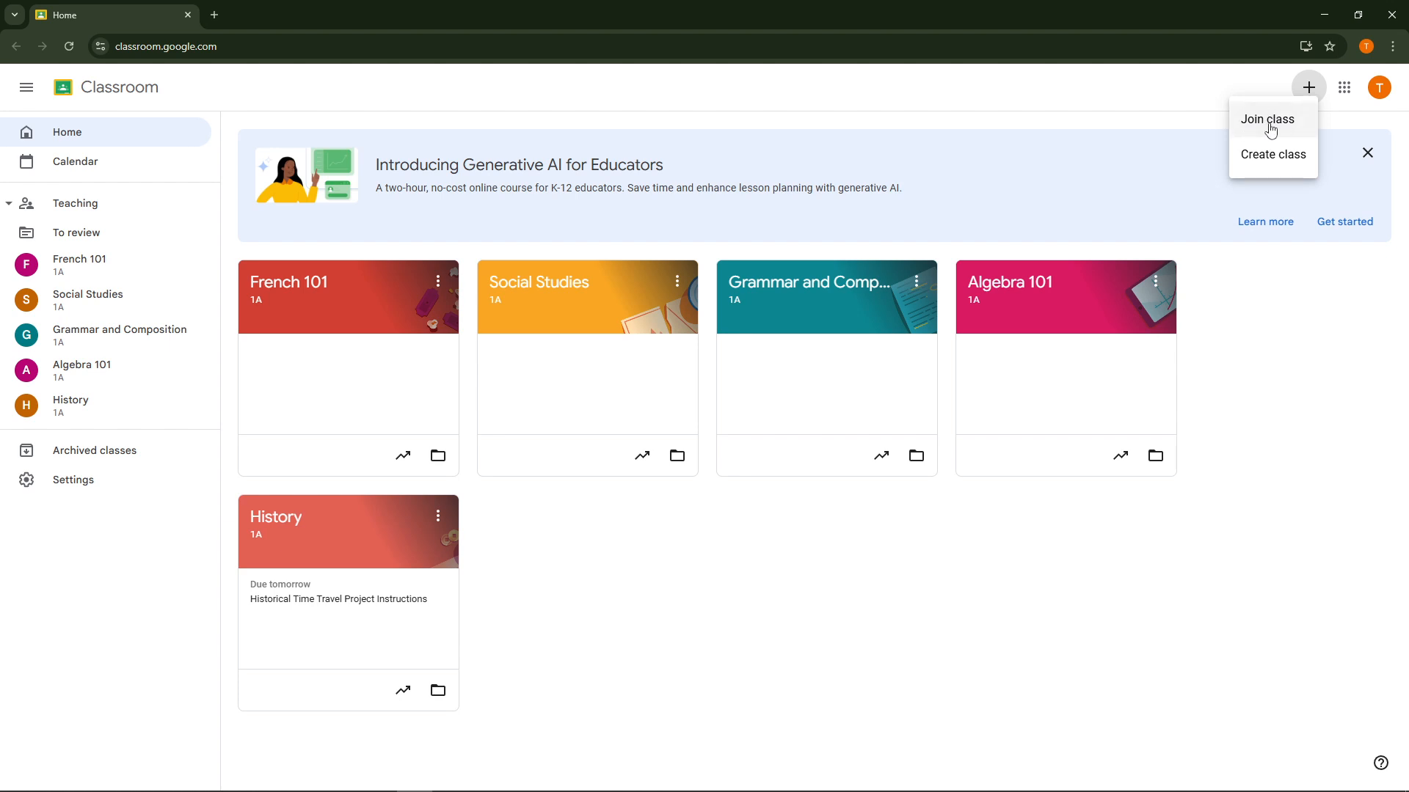
click(1268, 119)
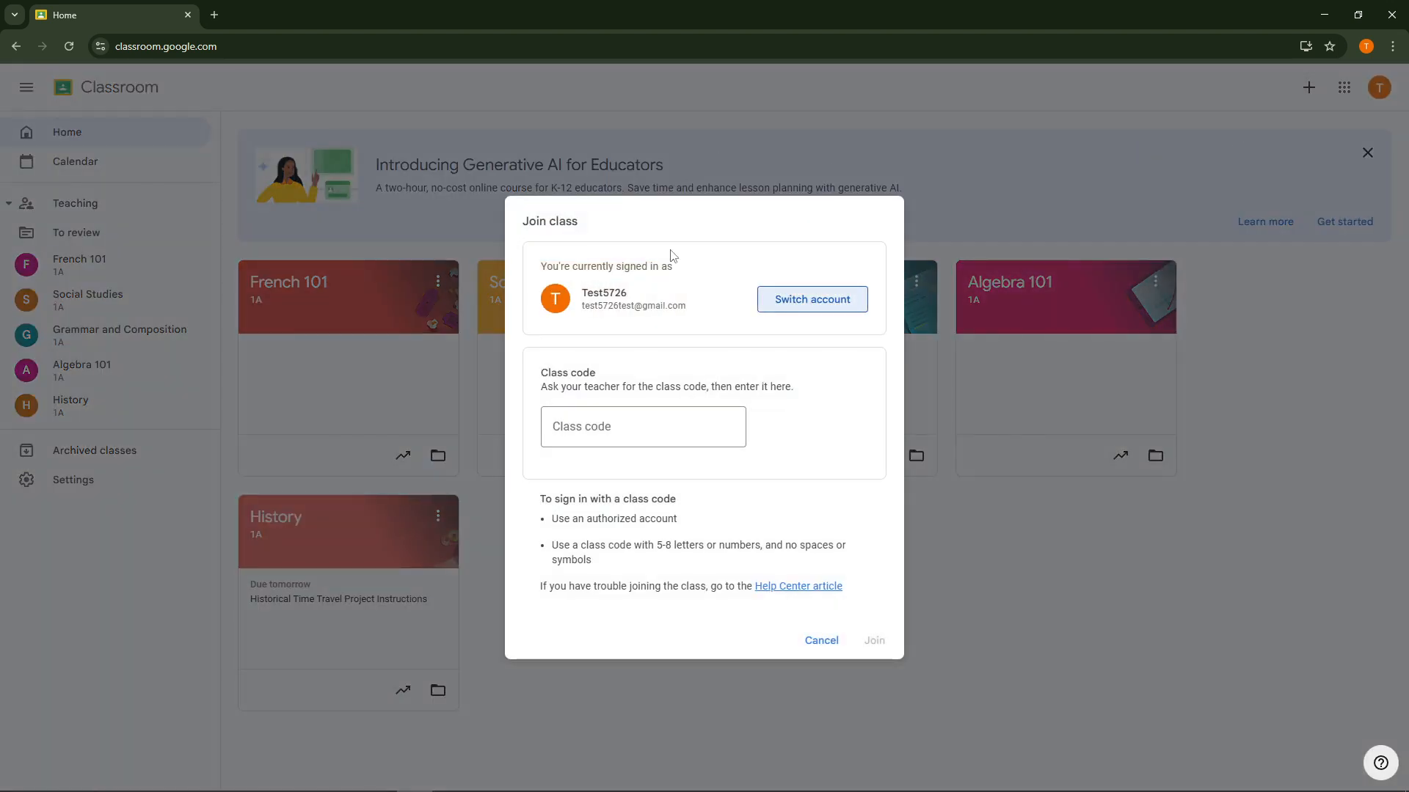
click(643, 425)
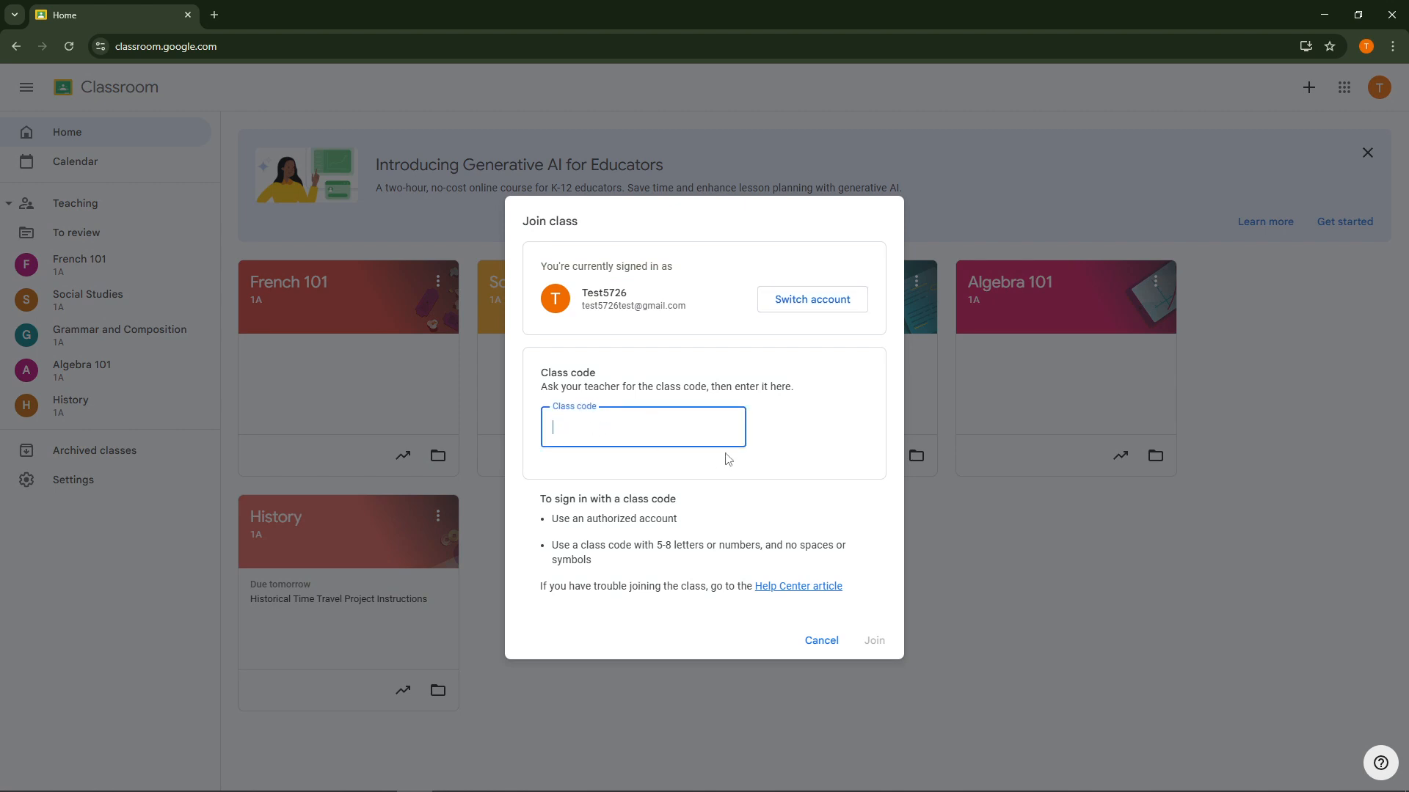
mouse_move(854, 635)
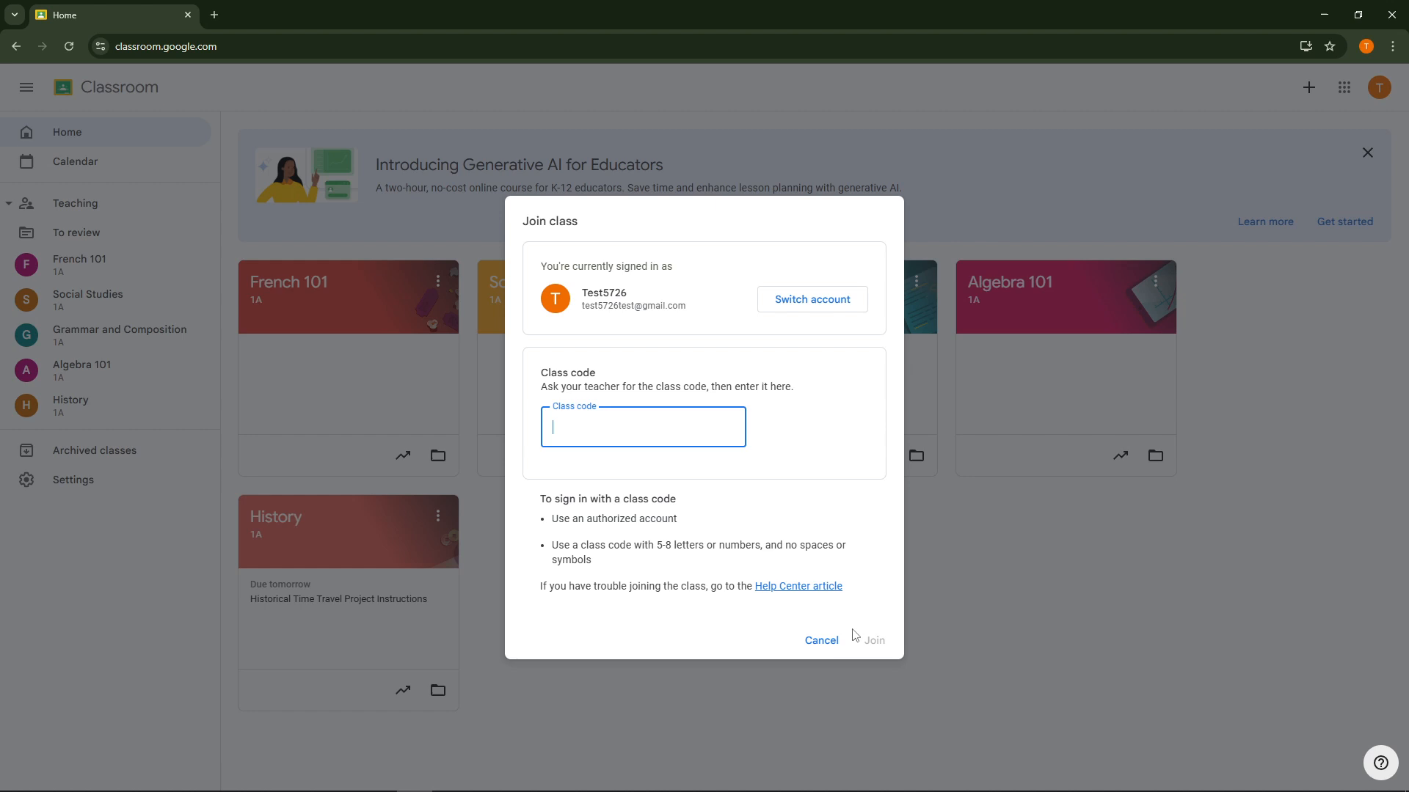
mouse_move(864, 634)
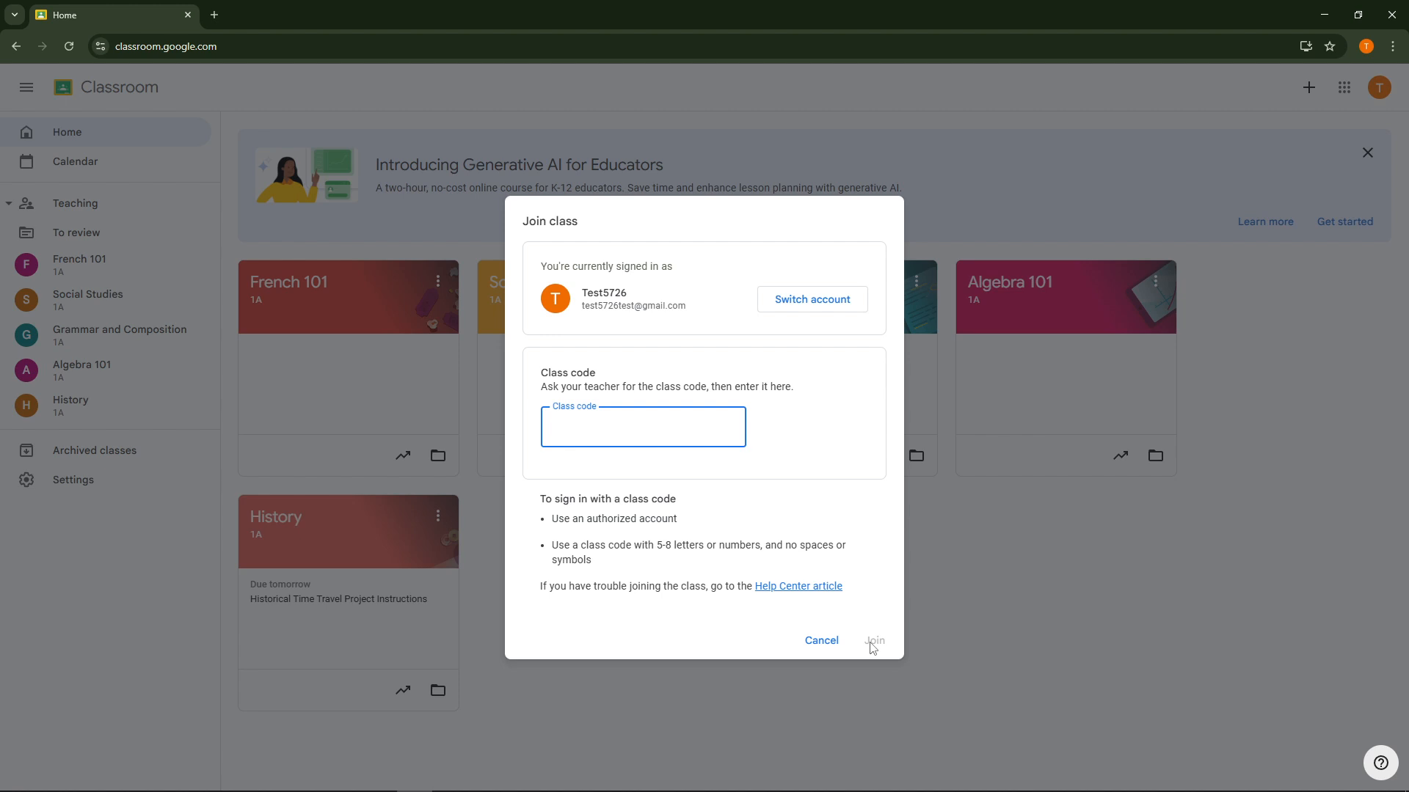
click(642, 427)
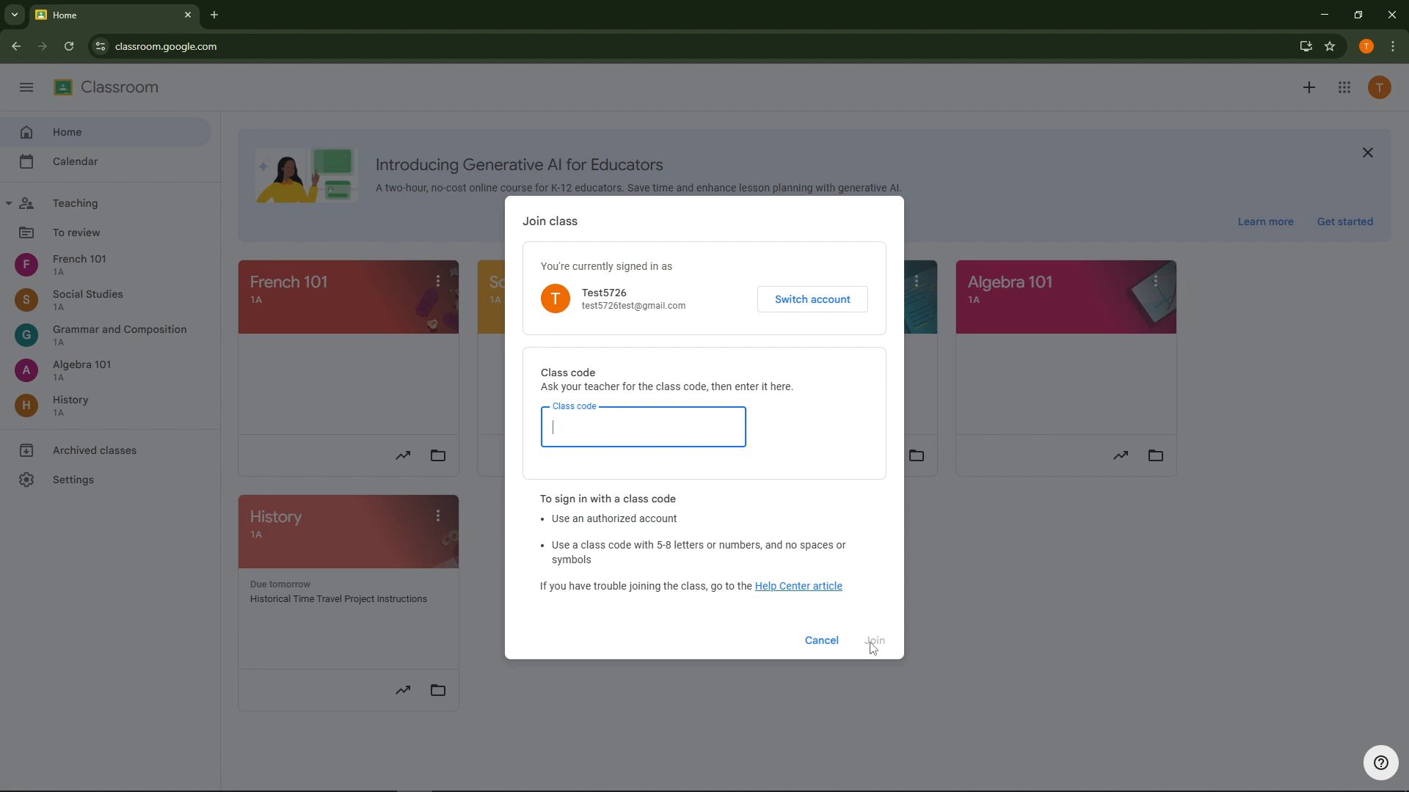